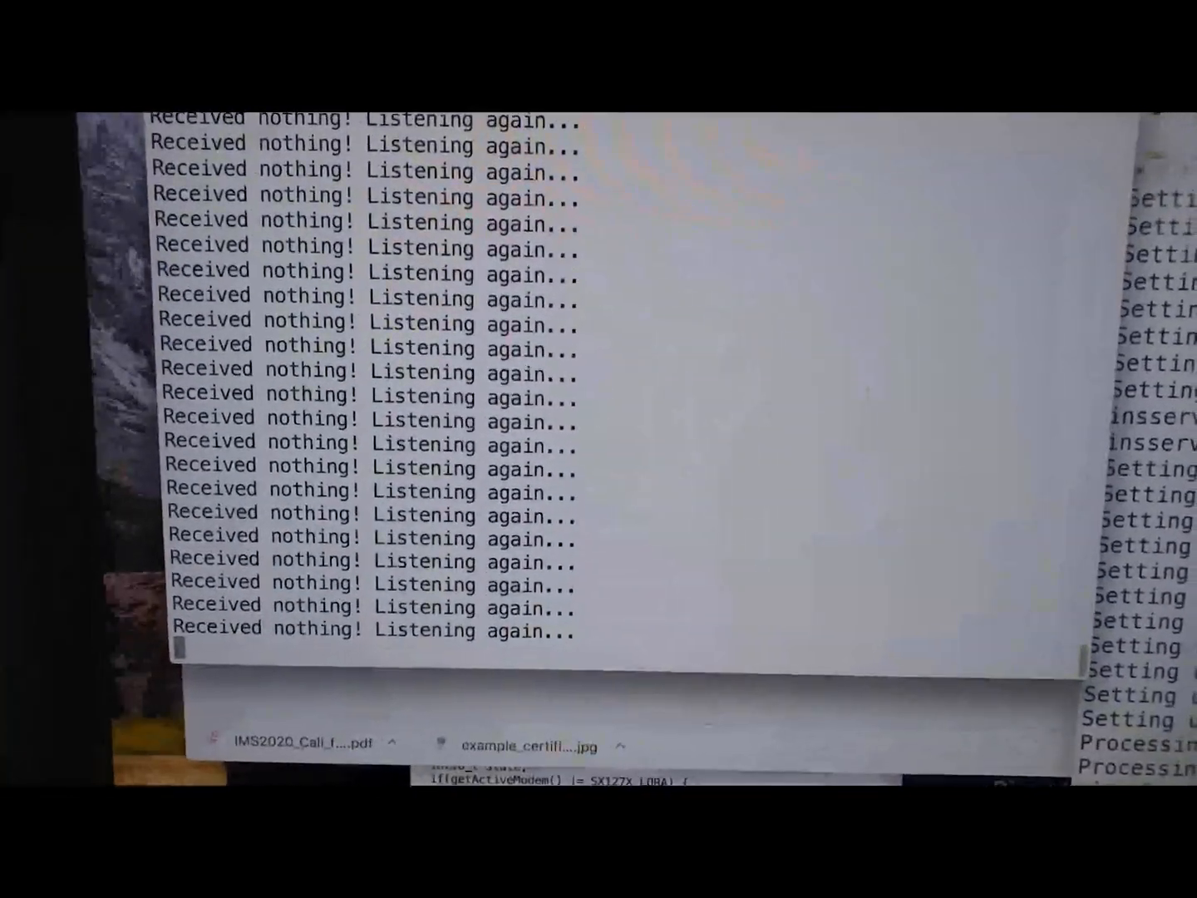
Interrupt the listening main.py with Ctrl-C and soft-reboot with Ctrl-D to resend Hello World
key(ctrl+c)
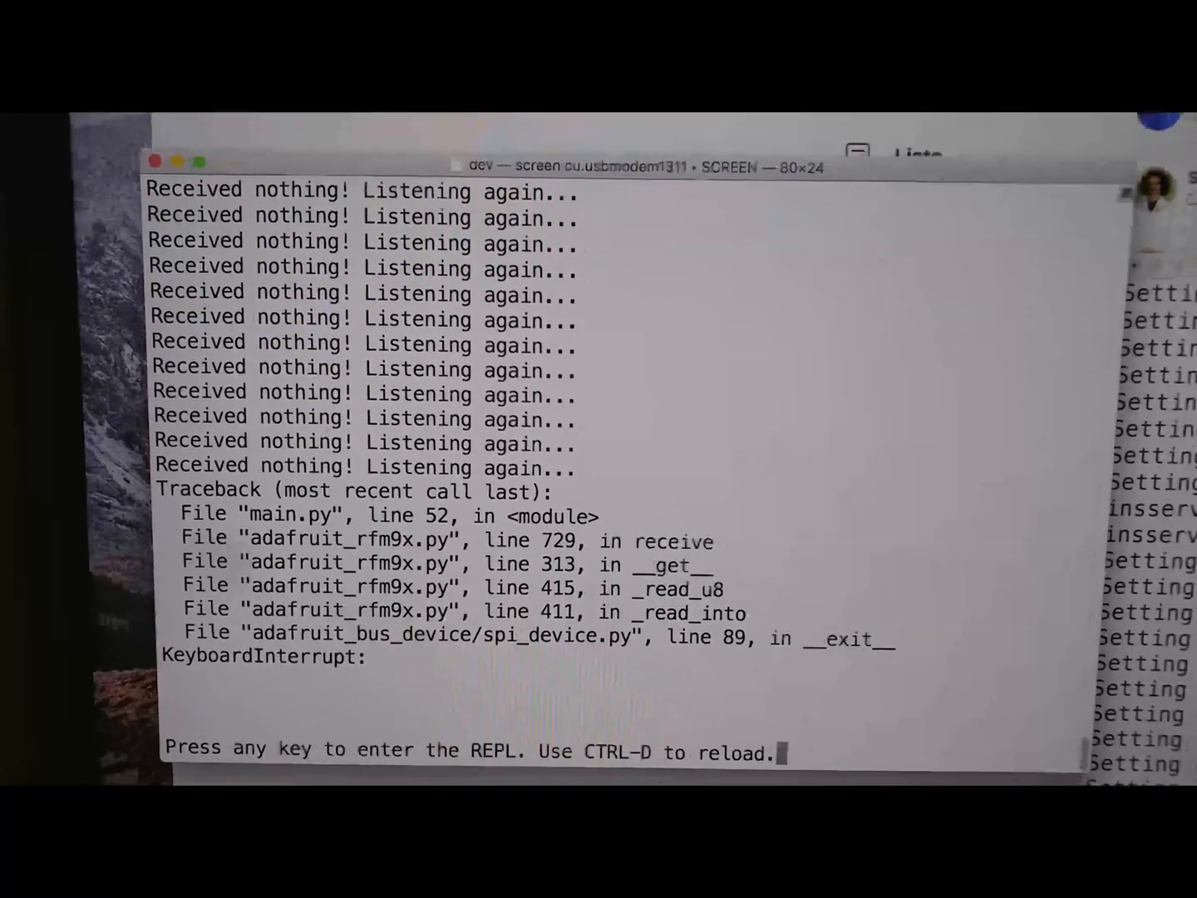
key(ctrl+d)
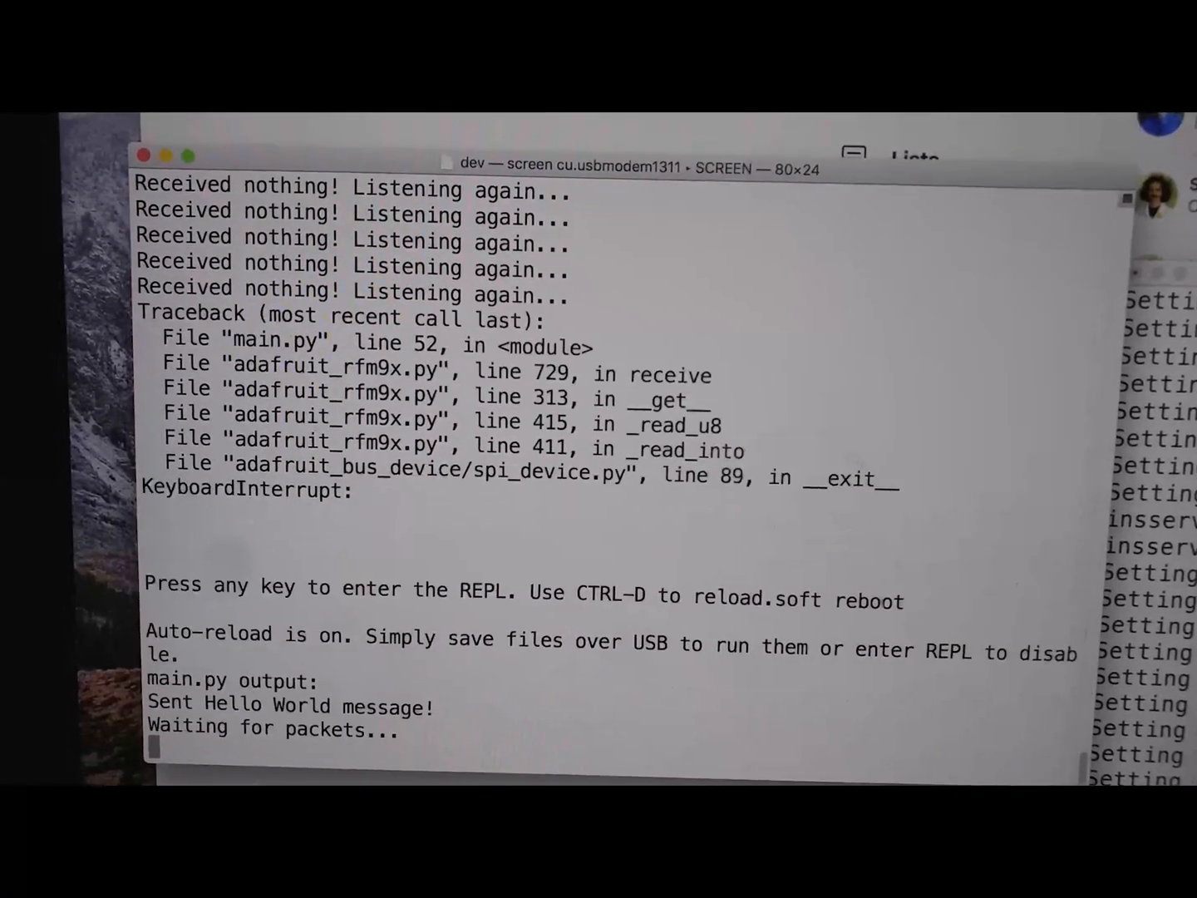